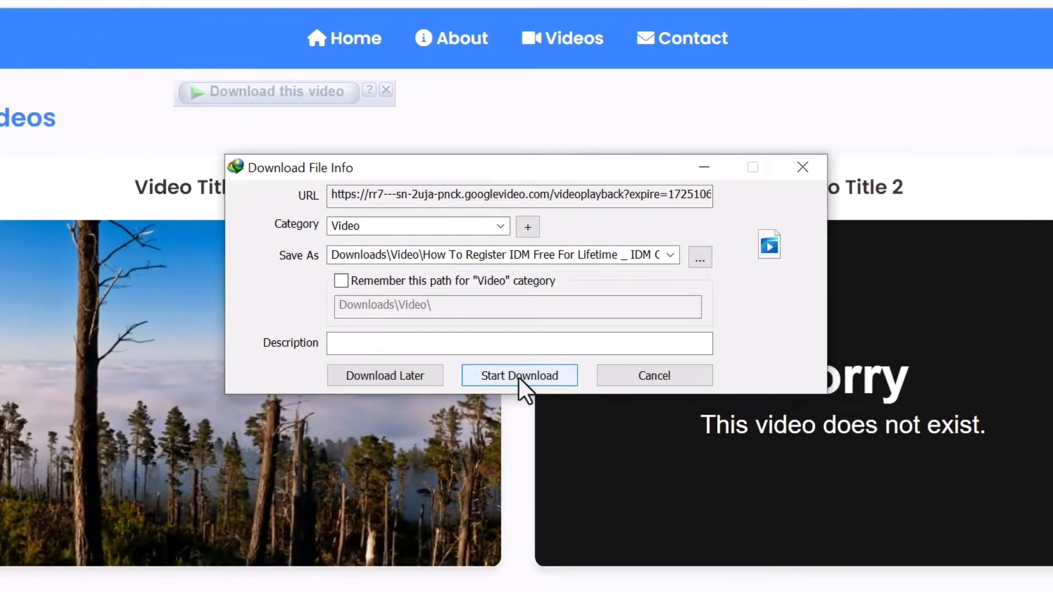
Step: Start the video download, dismiss the 403 error, and resume the failed entry in IDM
click(518, 375)
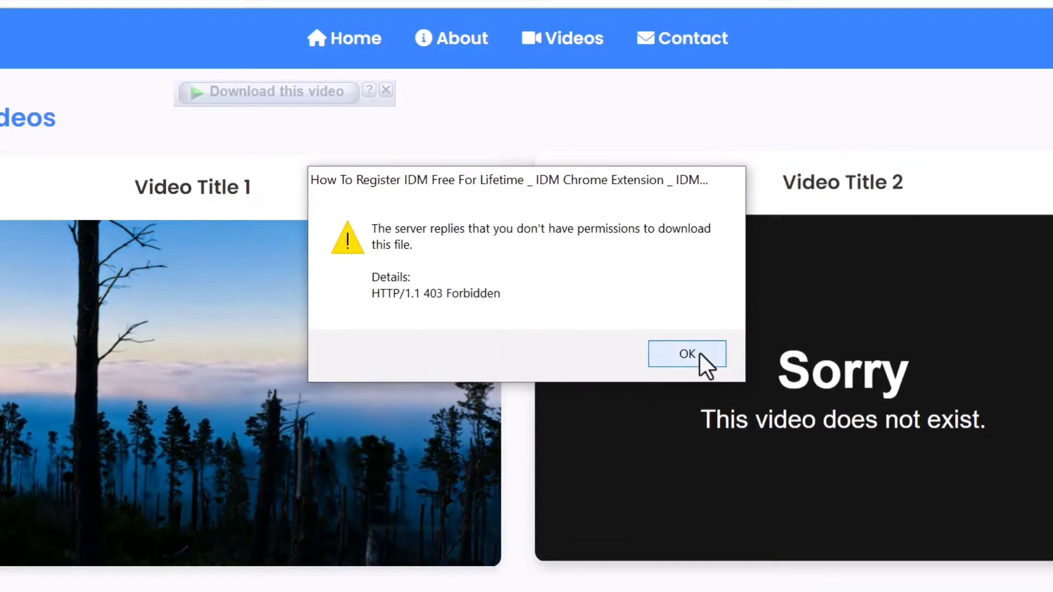
click(686, 354)
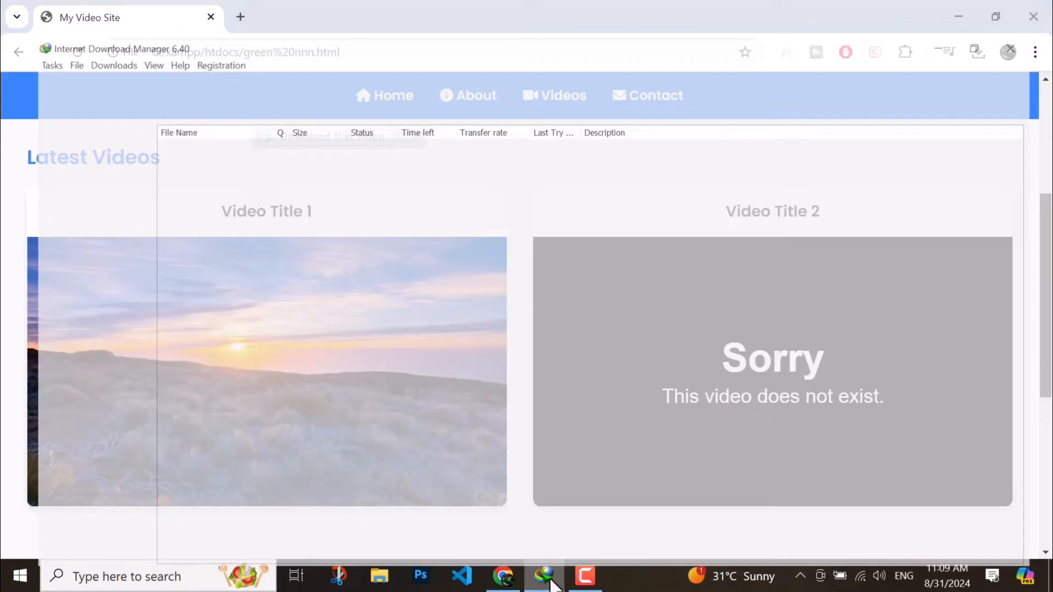
click(544, 577)
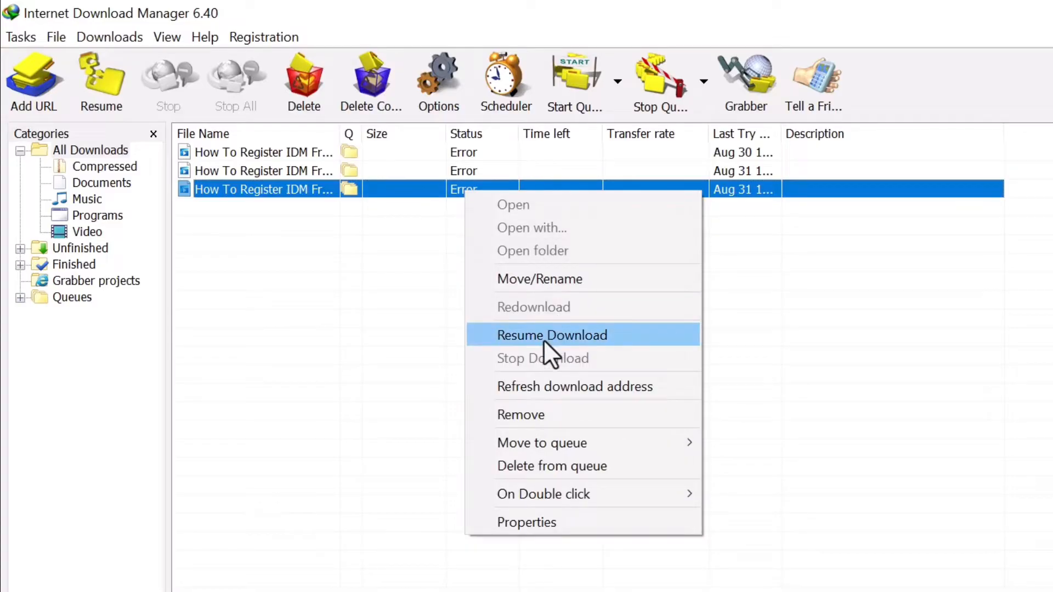
click(552, 335)
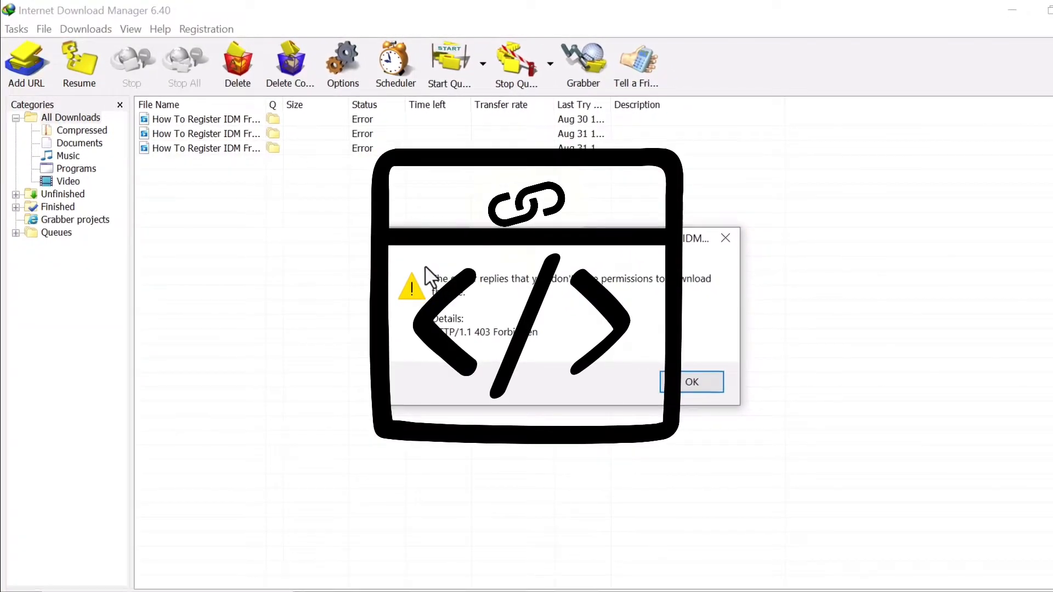
click(691, 382)
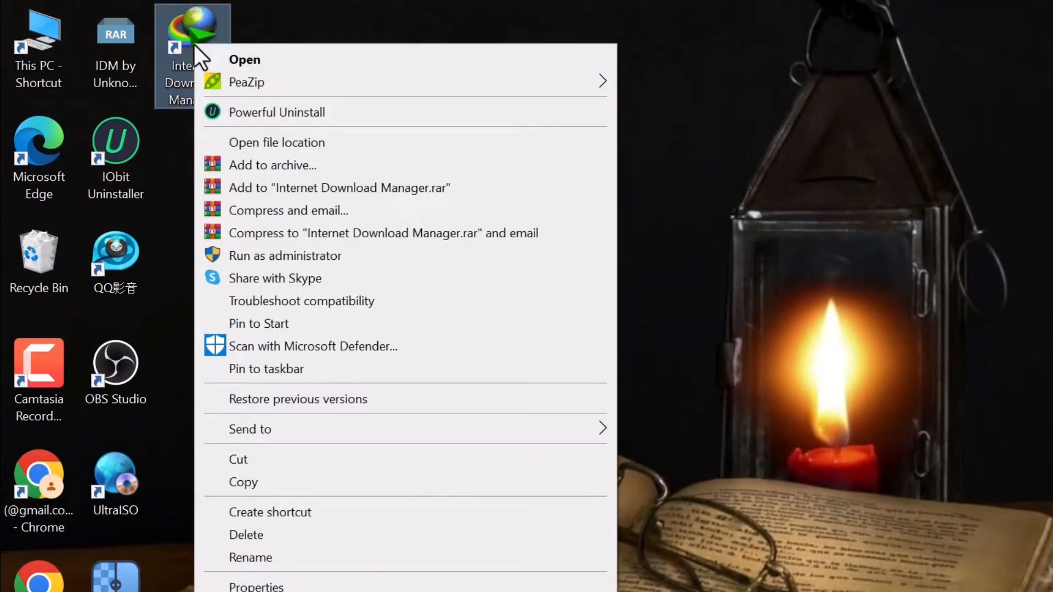
Step: Open the IDM install folder from the desktop shortcut and run Uninstall.exe
click(276, 141)
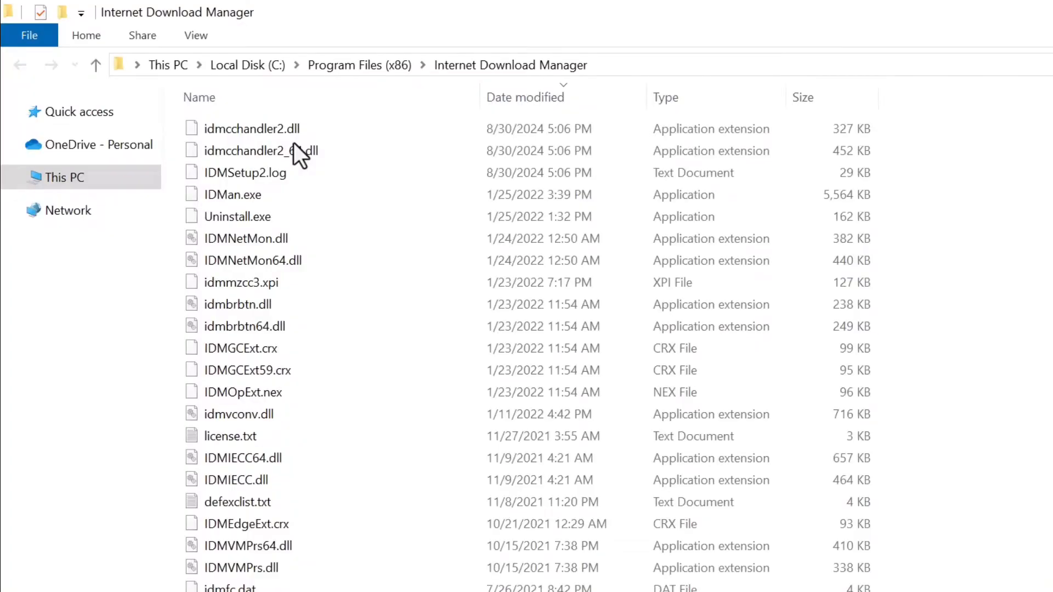
click(237, 217)
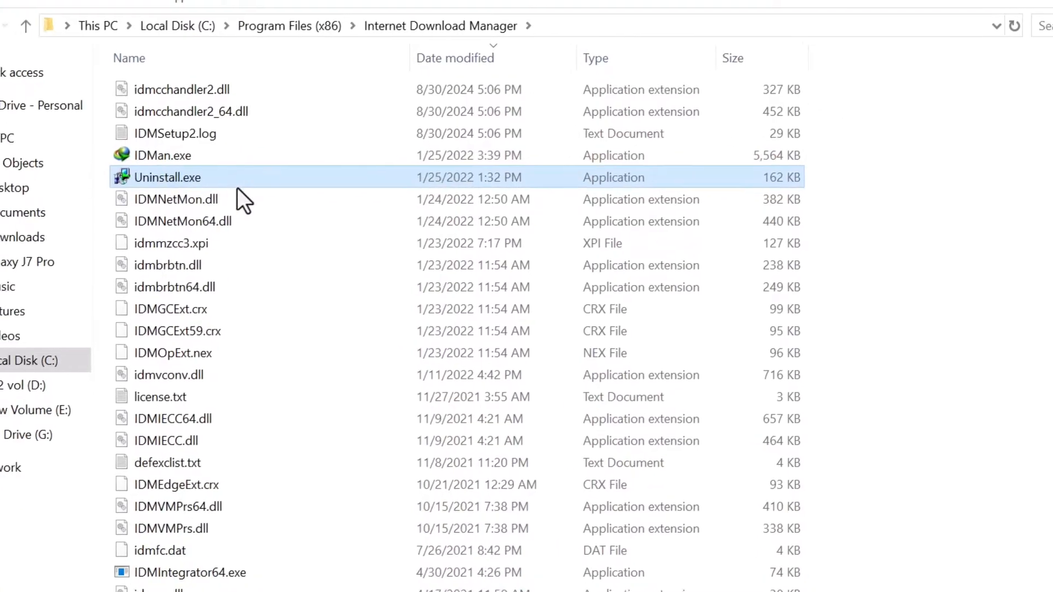
double_click(168, 177)
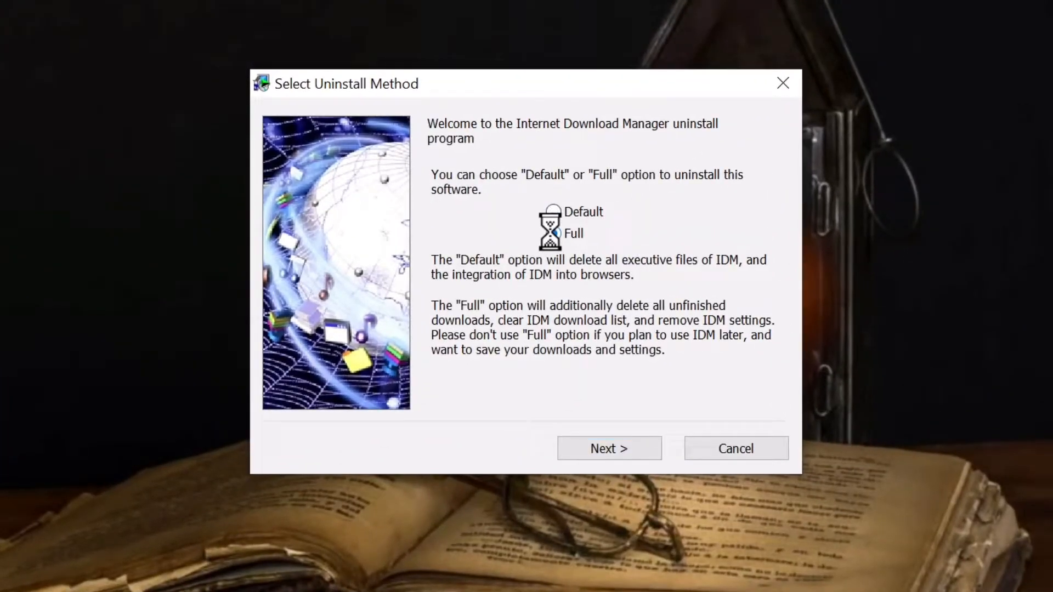
Step: Continue past the Select Uninstall Method dialog to remove IDM
click(608, 449)
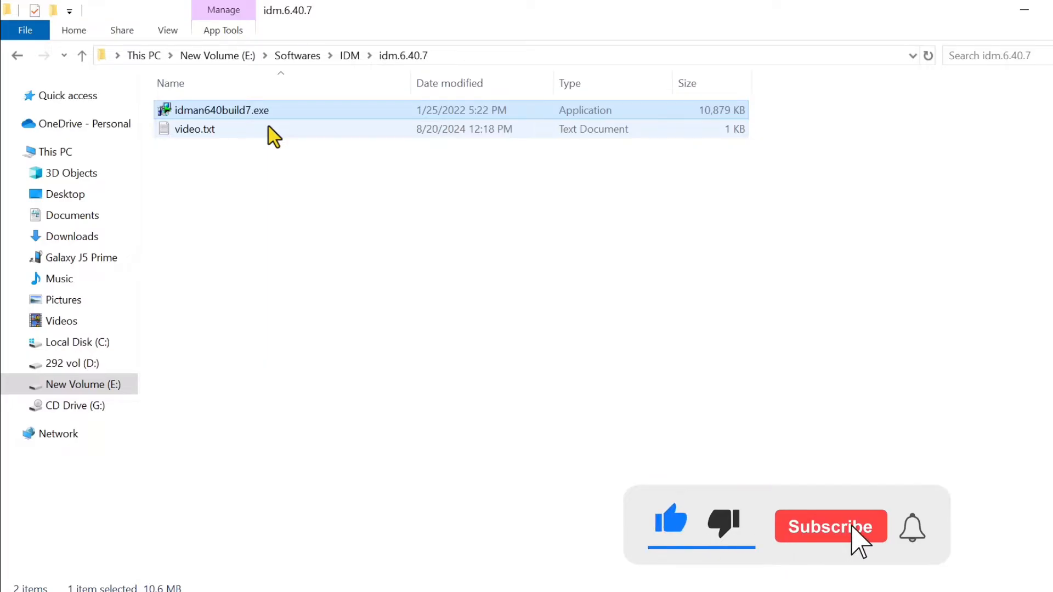
Step: Install IDM 6.40 build 7 from idman640build7.exe, accepting the license terms
double_click(221, 110)
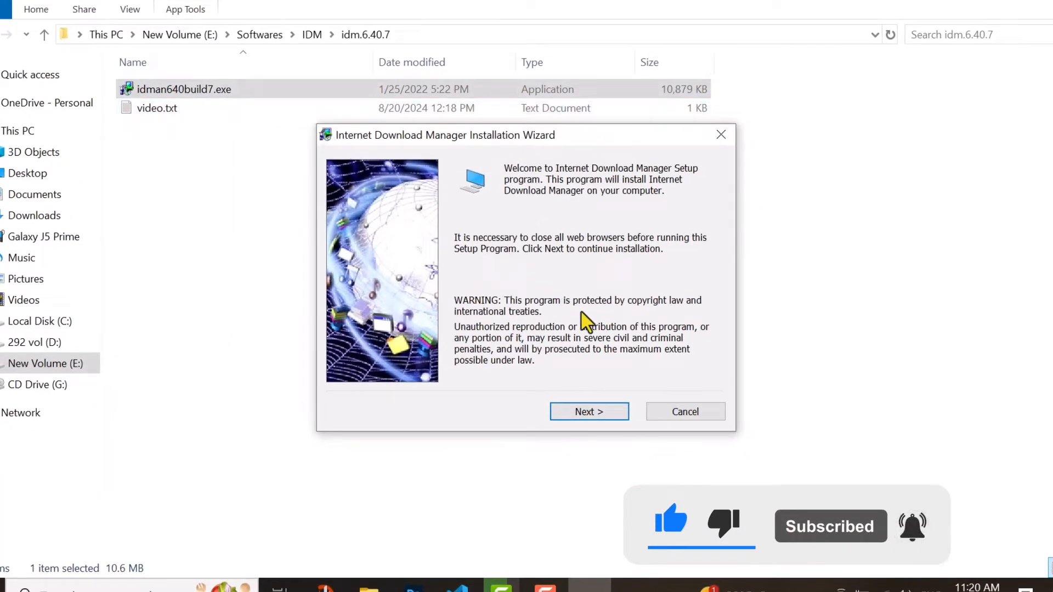
click(589, 412)
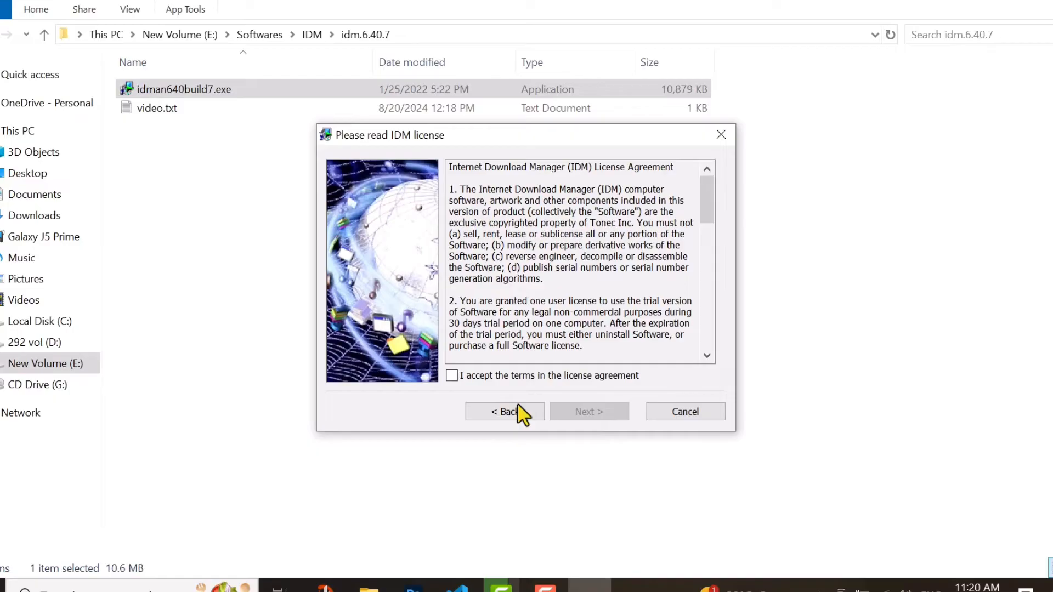
click(451, 376)
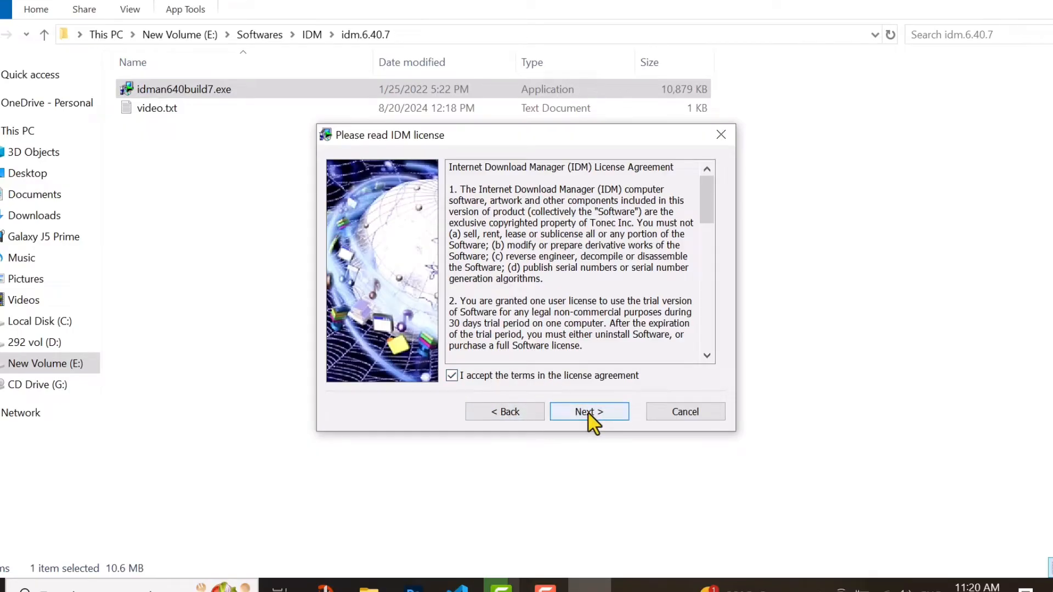
click(589, 412)
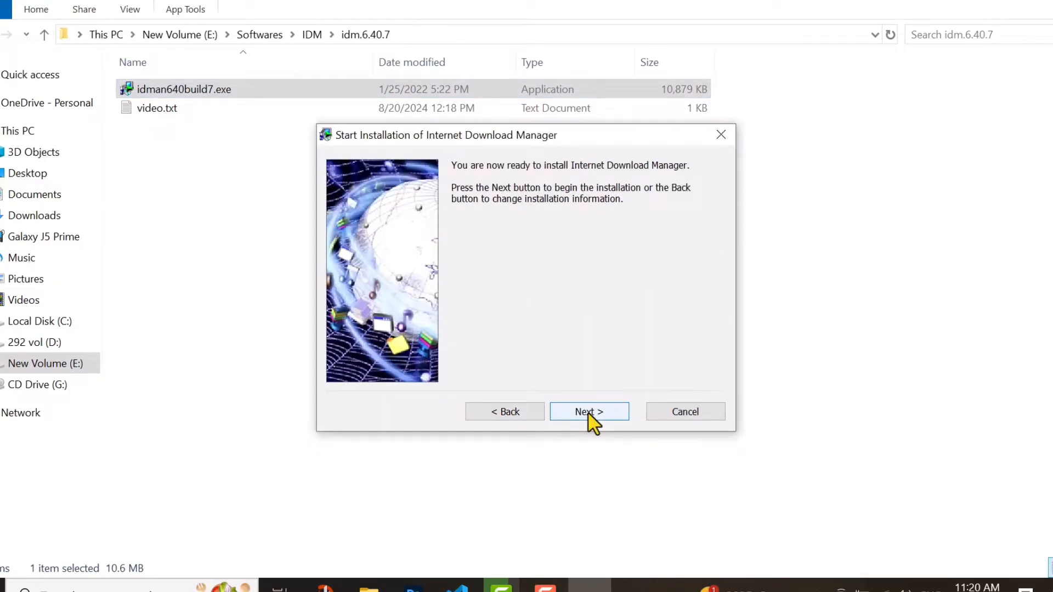
click(589, 412)
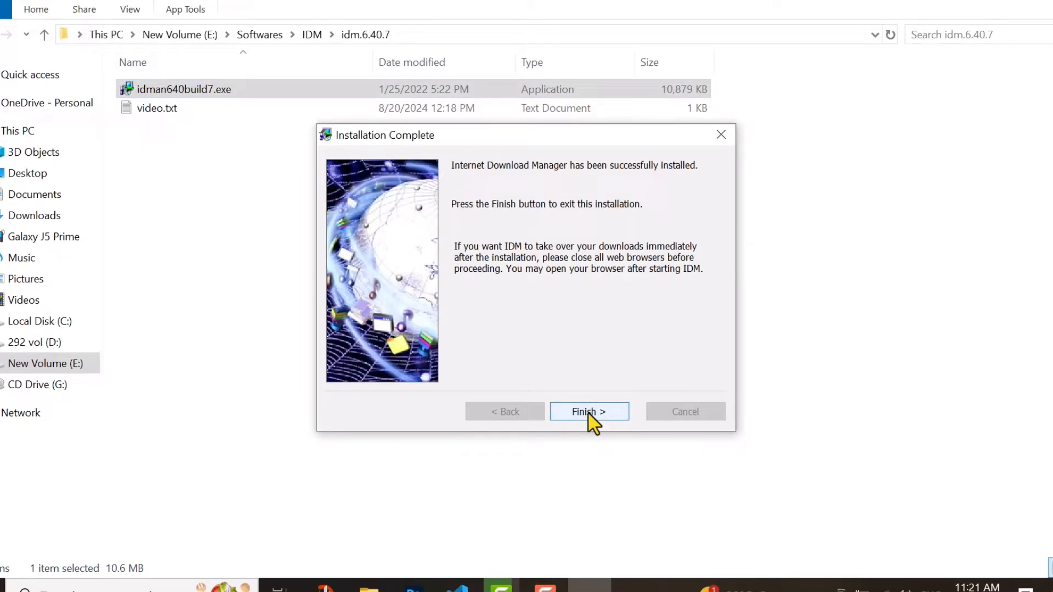
click(588, 412)
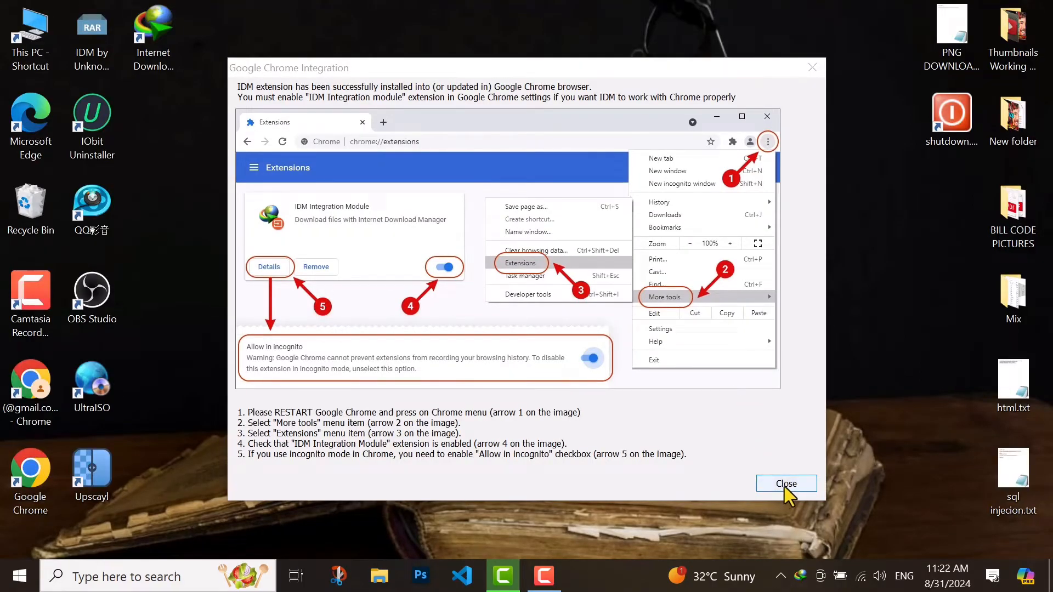
Step: Close the Google Chrome Integration notice and launch Chrome from its desktop shortcut
click(785, 483)
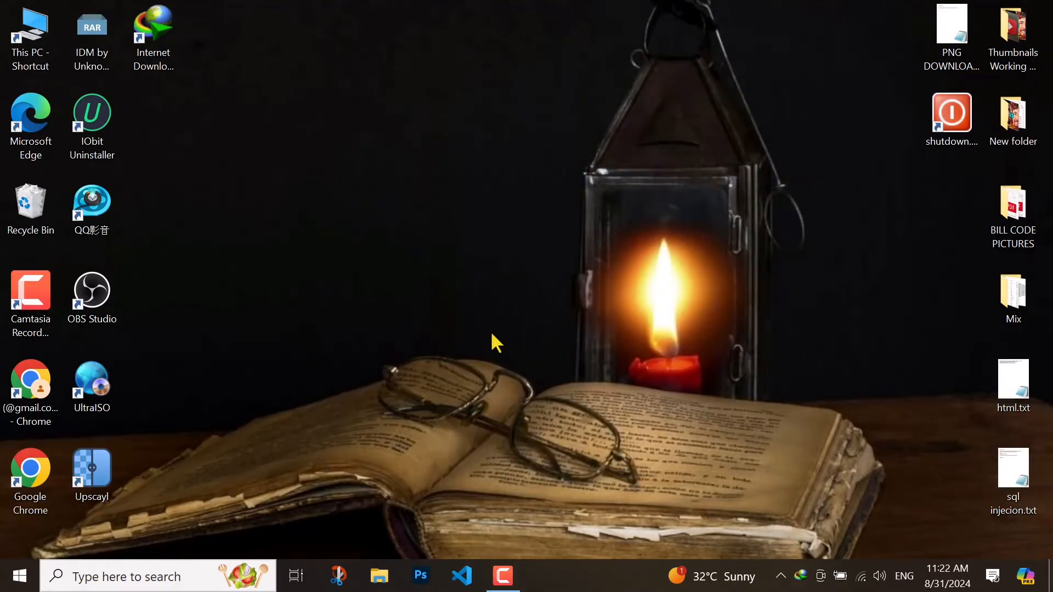
mouse_move(407, 376)
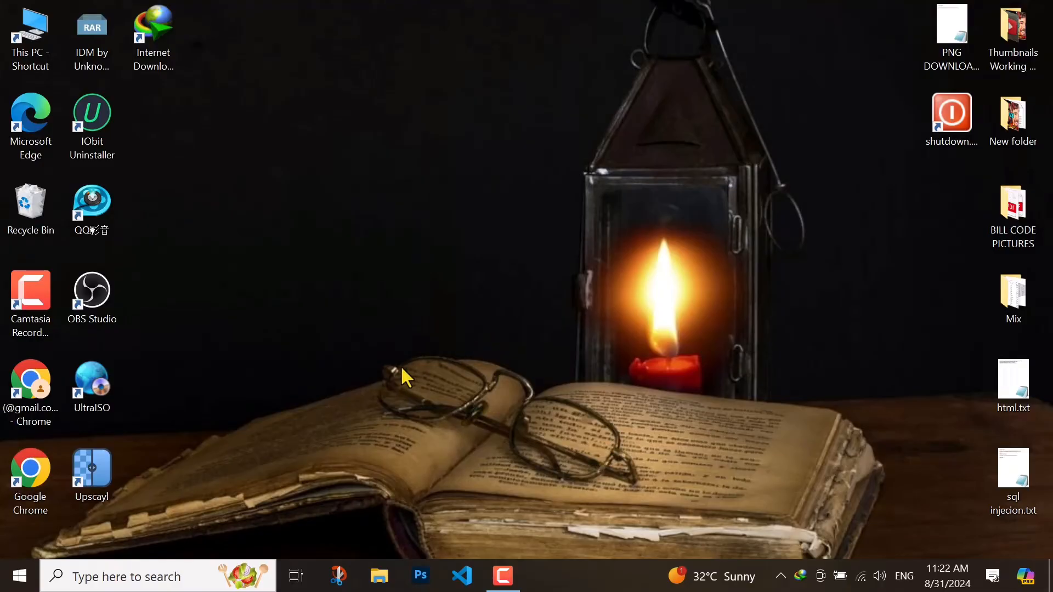
click(30, 470)
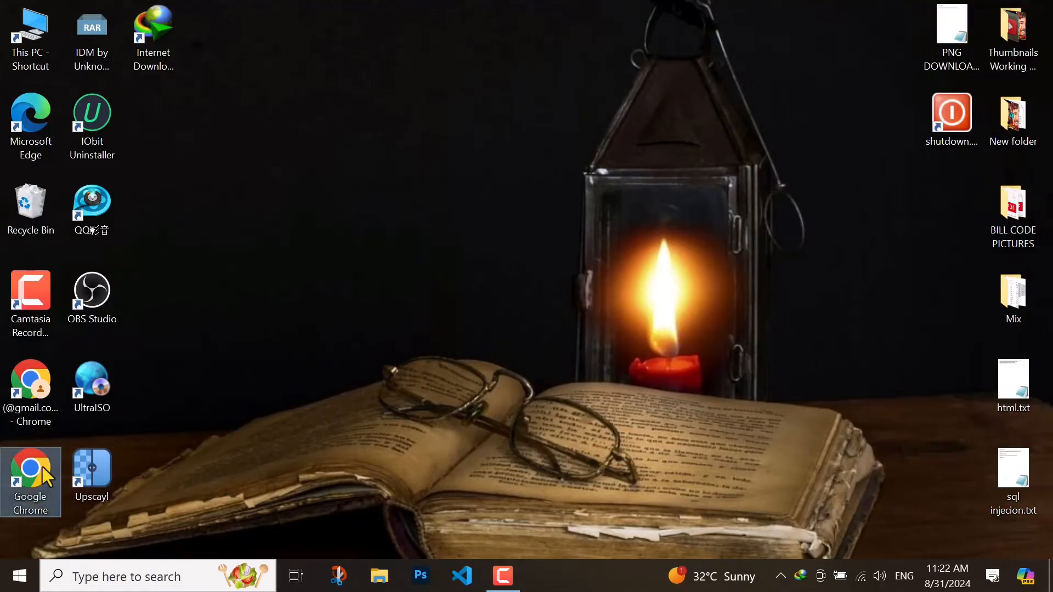
double_click(30, 470)
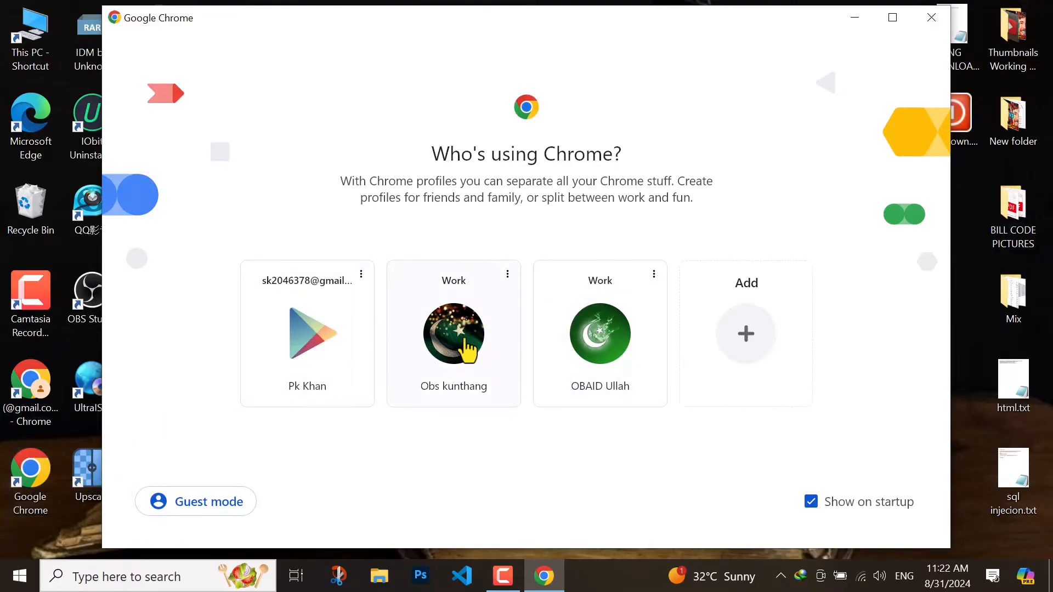
Step: Pick the middle Chrome profile, enable IDM Integration Module, and verify it on chrome://extensions
click(454, 334)
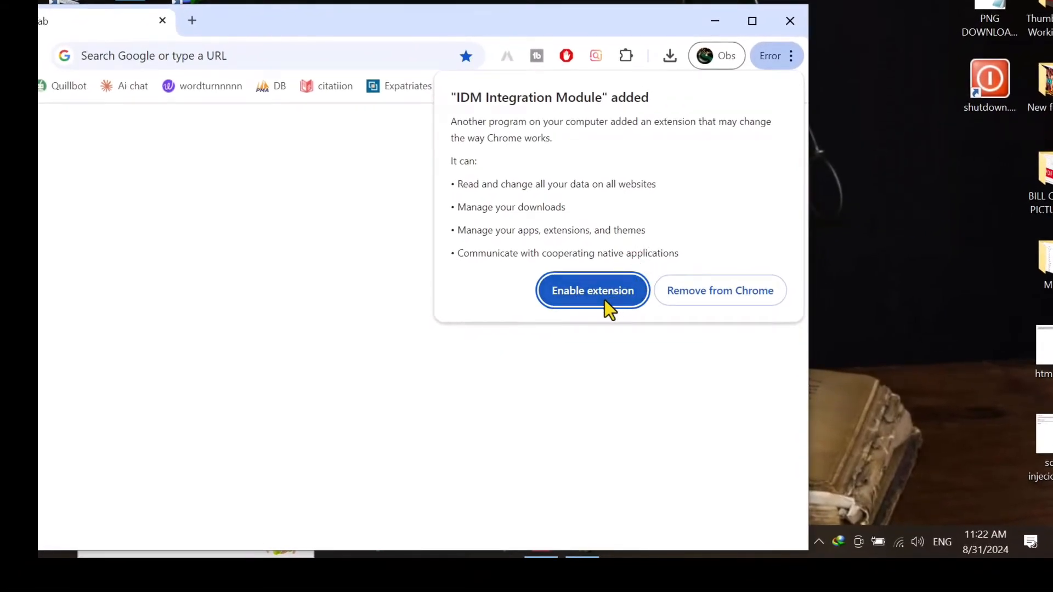
click(591, 290)
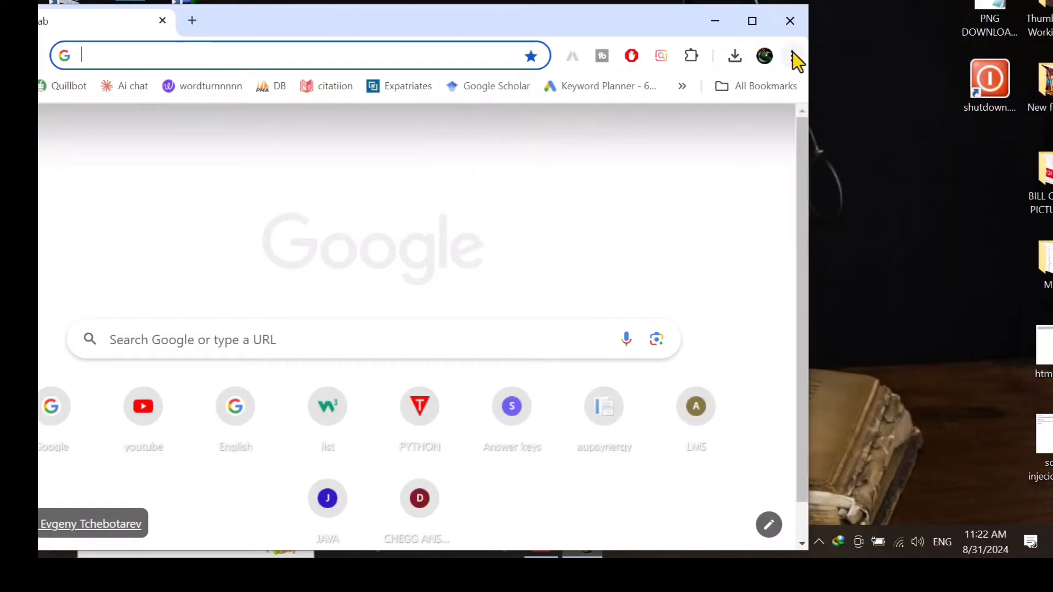
click(793, 54)
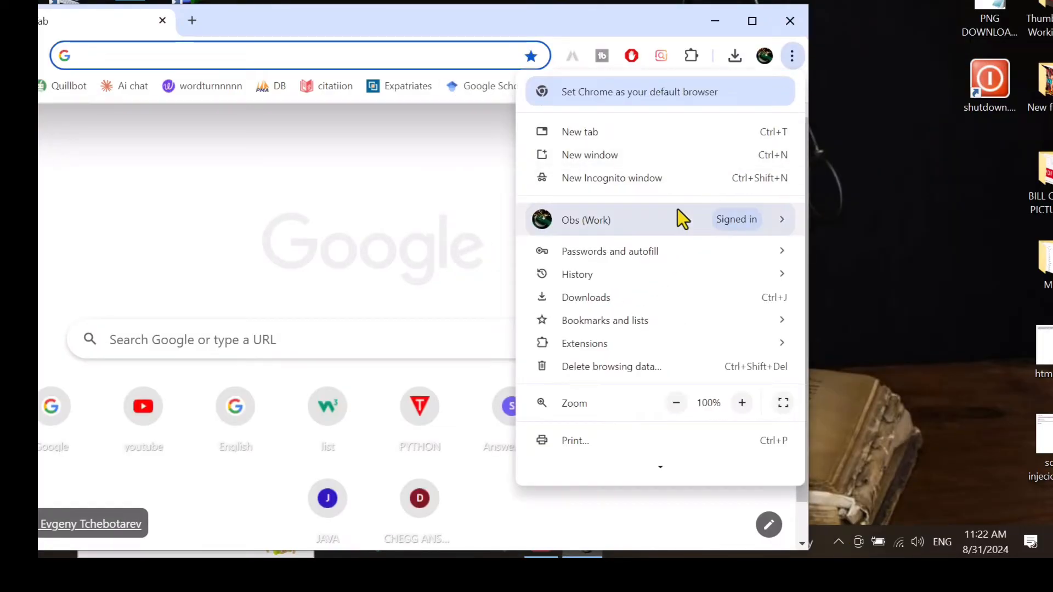
mouse_move(584, 343)
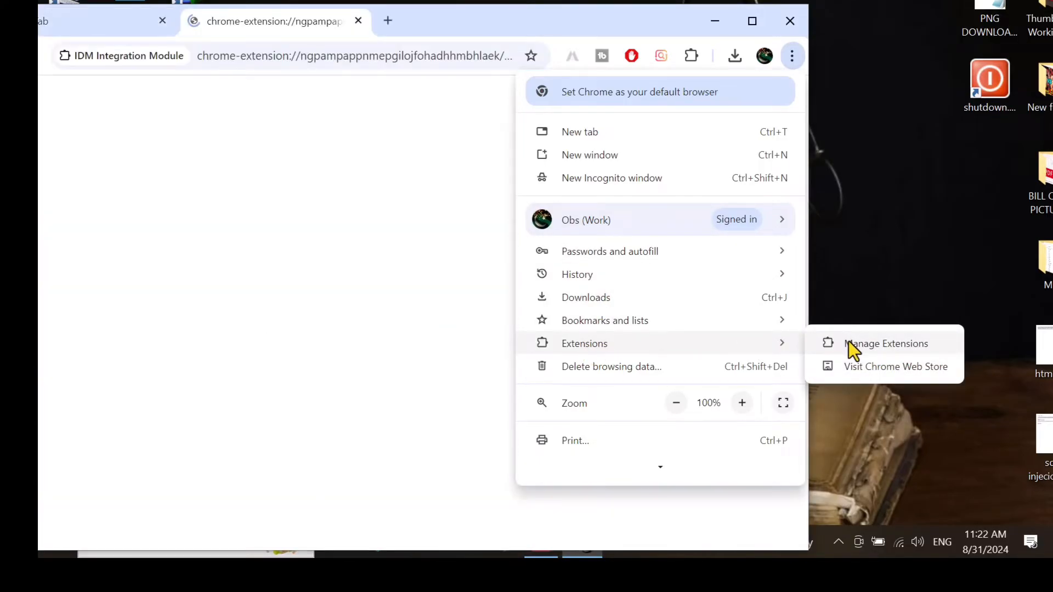
click(885, 343)
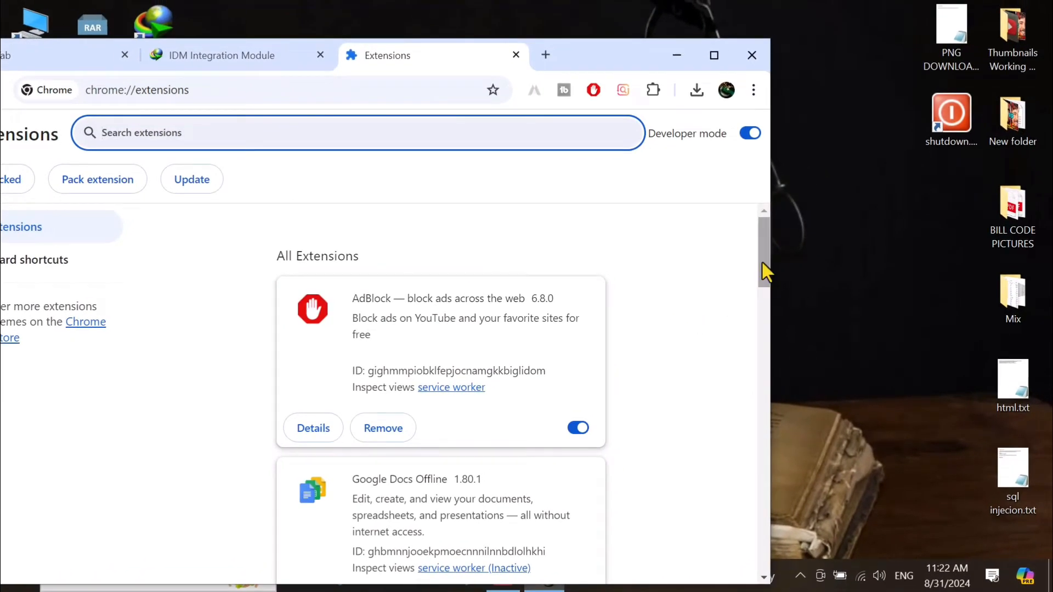
scroll(down, 3)
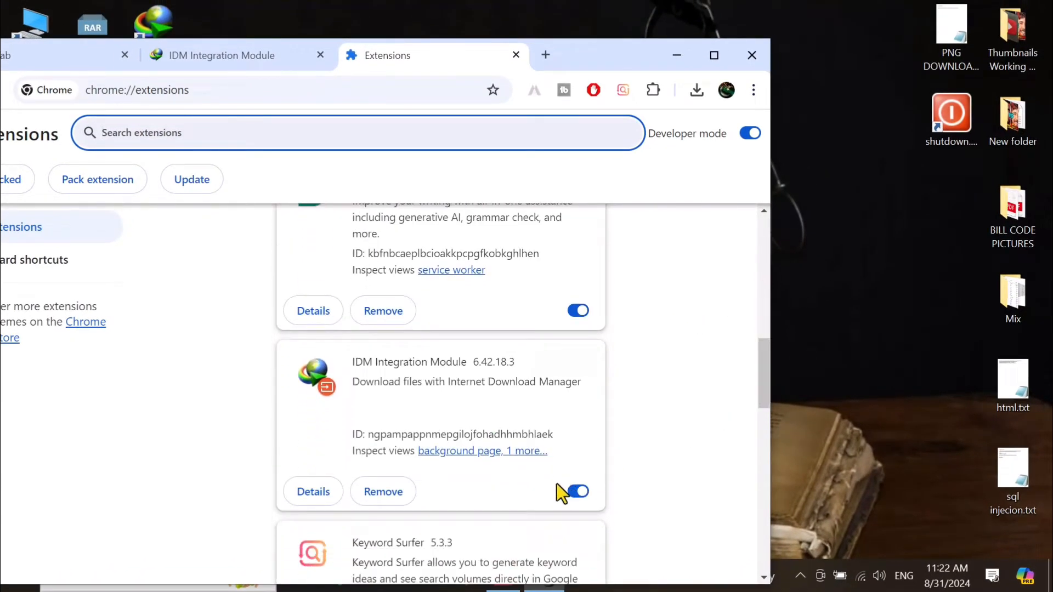
mouse_move(578, 491)
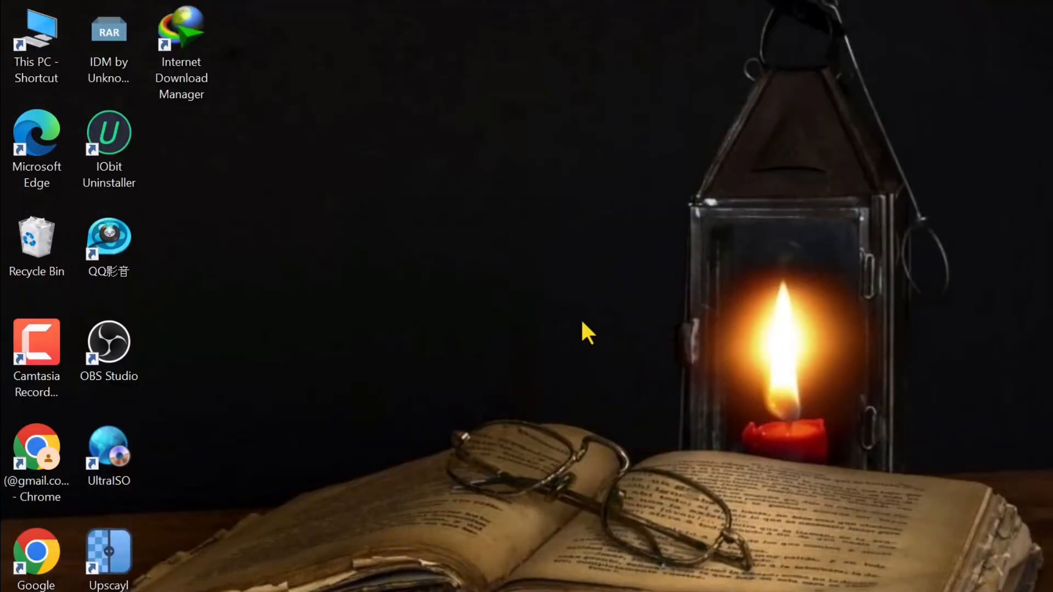
Step: Uncheck 'Use proxy/socks from a browser's request' in IDM's Proxy / Socks options and save
click(181, 40)
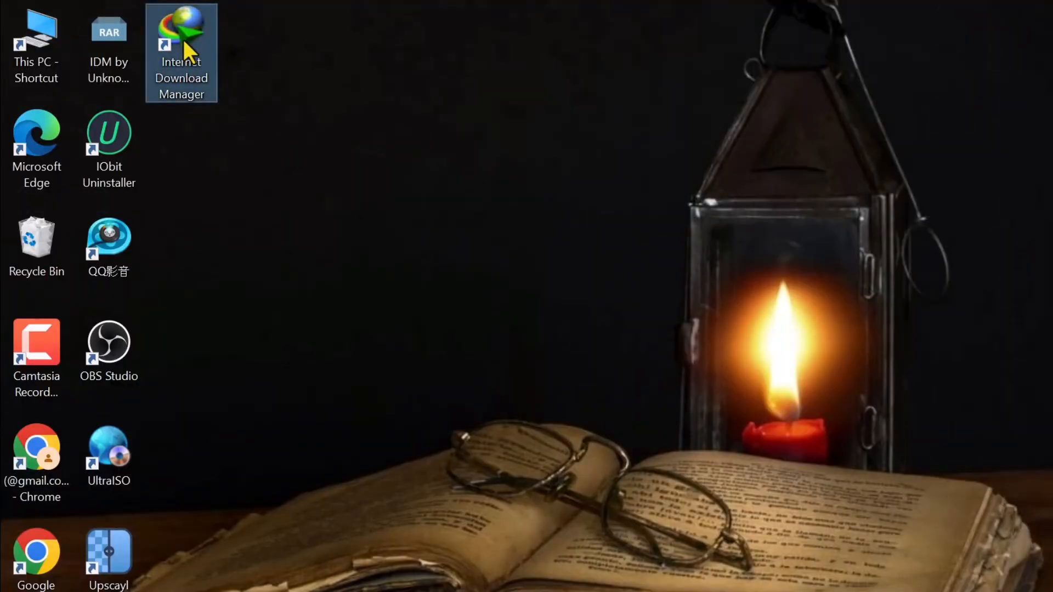
right_click(182, 51)
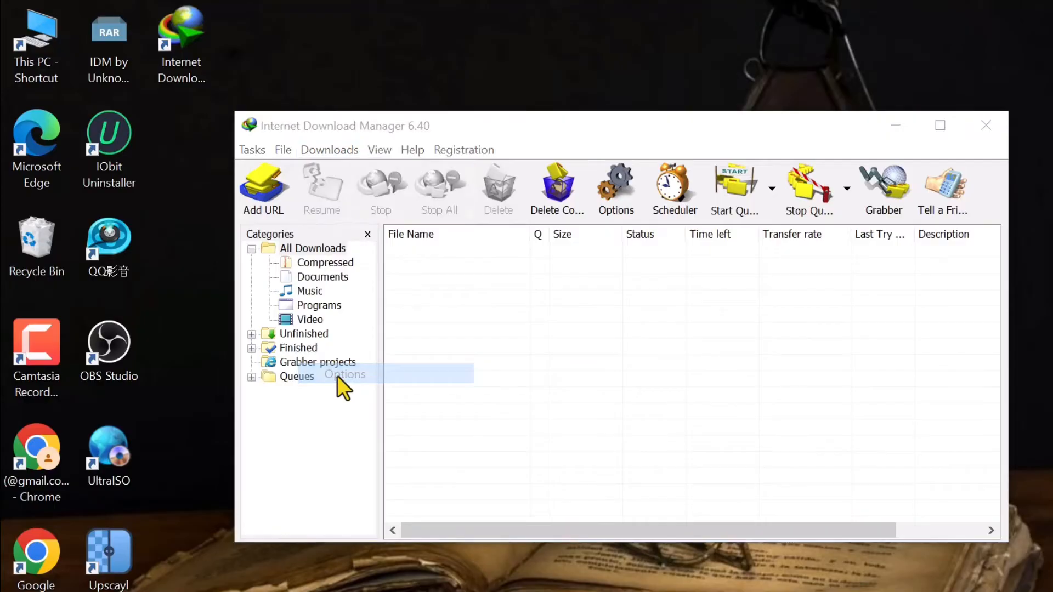
click(615, 188)
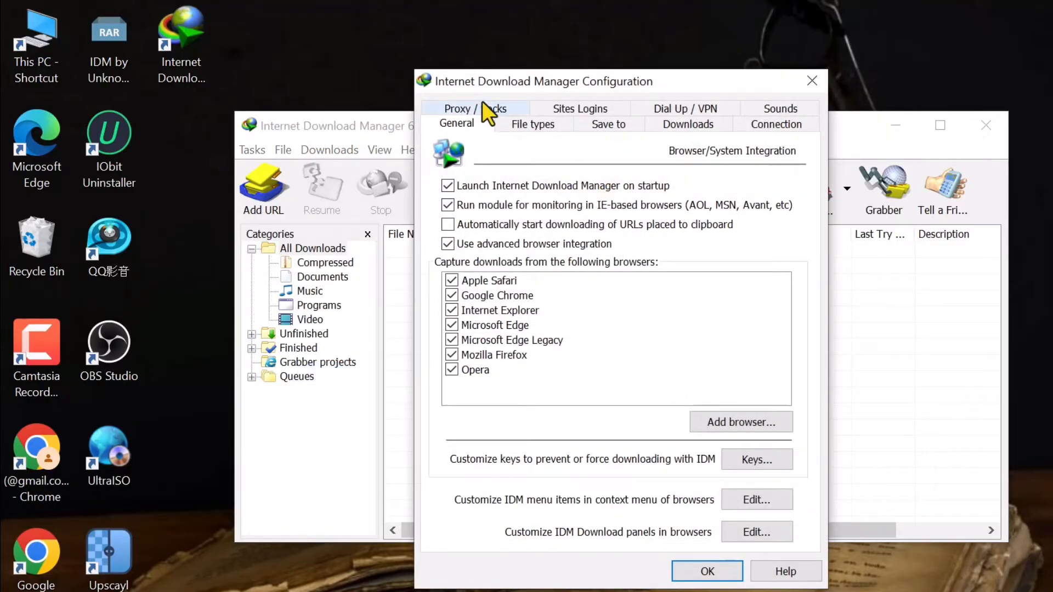
click(474, 108)
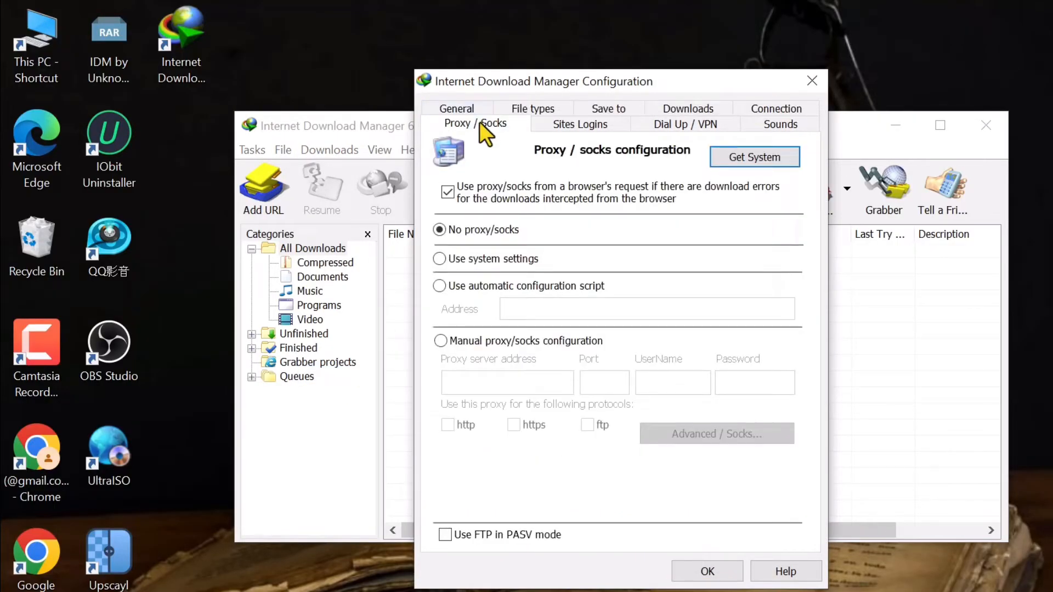
click(448, 192)
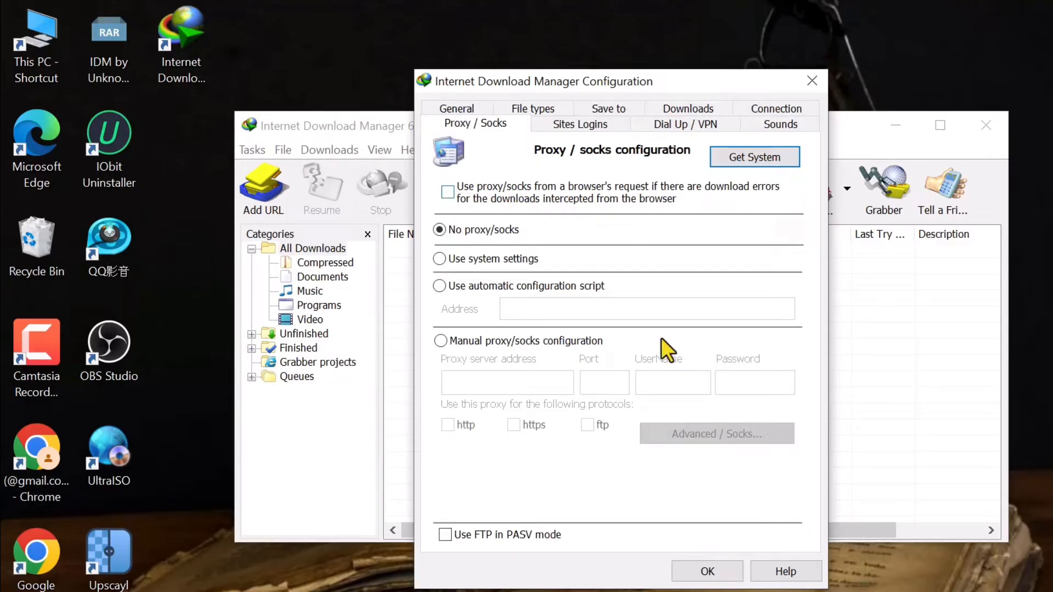
click(705, 571)
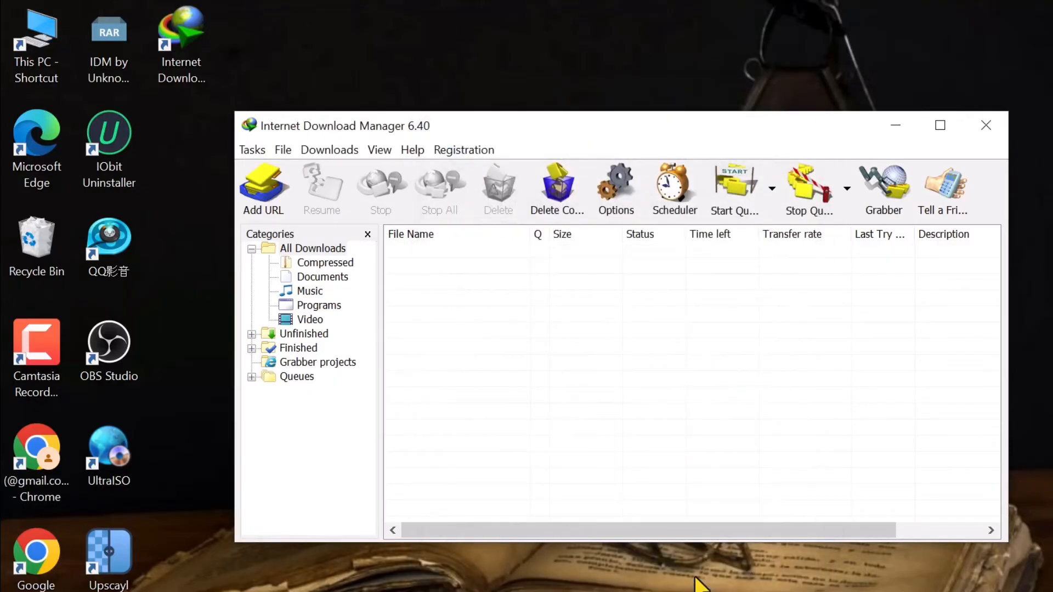
Step: Check for a newer IDM version from Help > About IDM
click(412, 149)
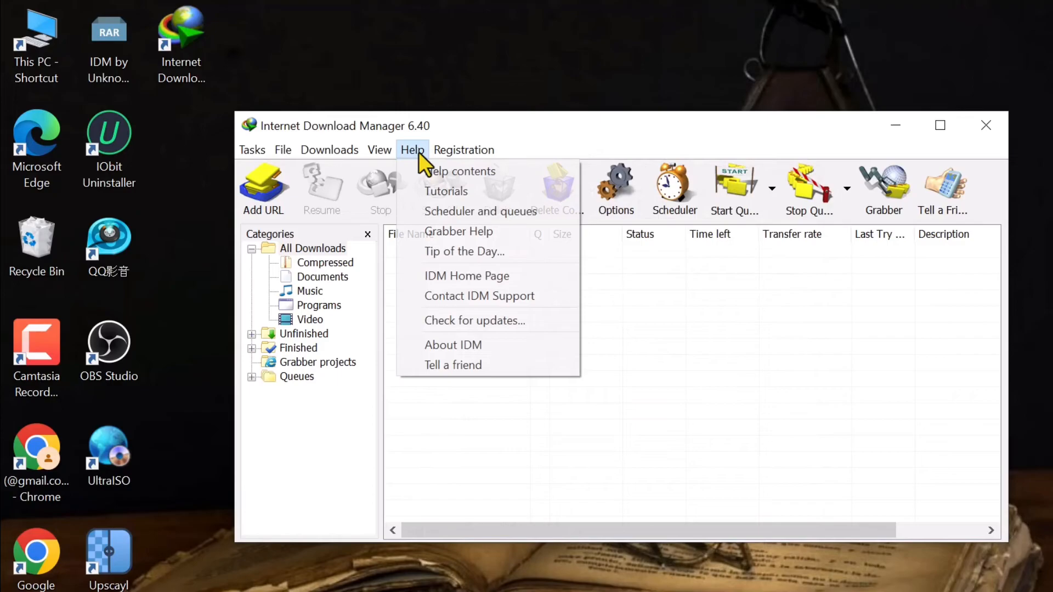
click(452, 344)
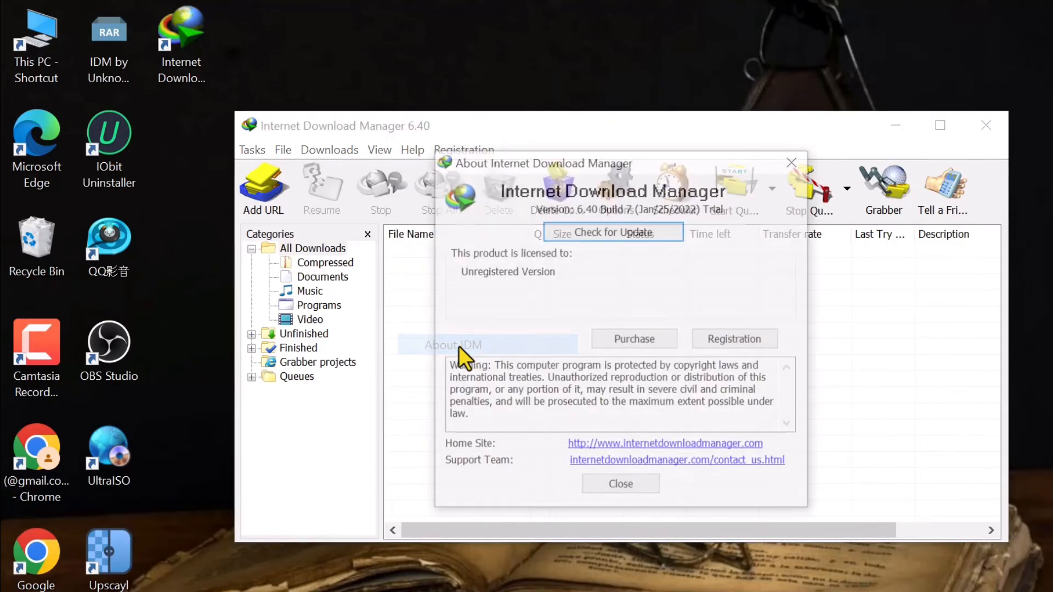
click(612, 231)
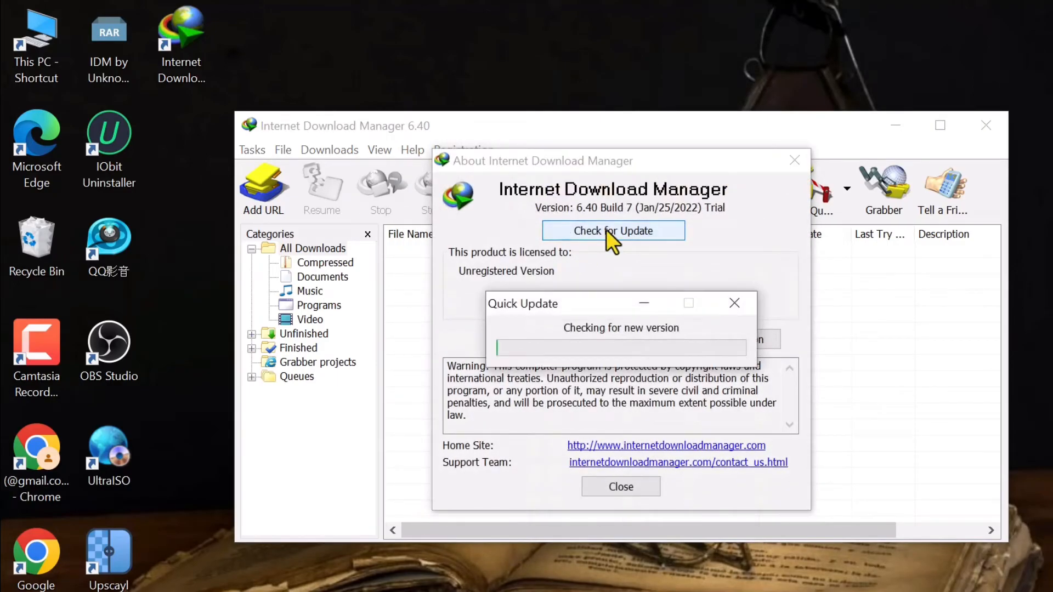
click(613, 230)
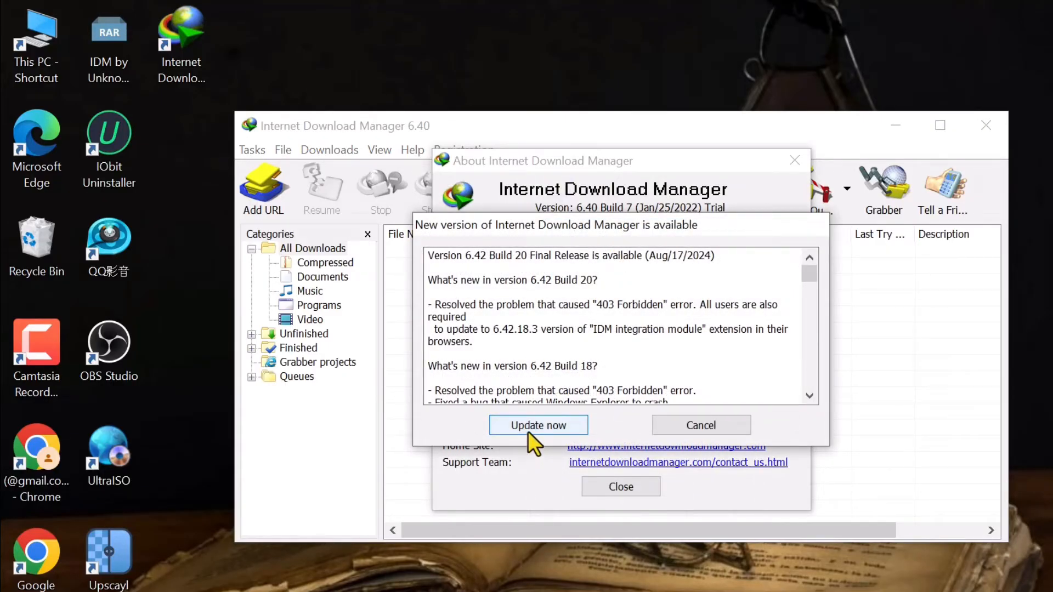
Step: Install the 6.42 Build 20 update, accepting the license, through to Finish
click(537, 425)
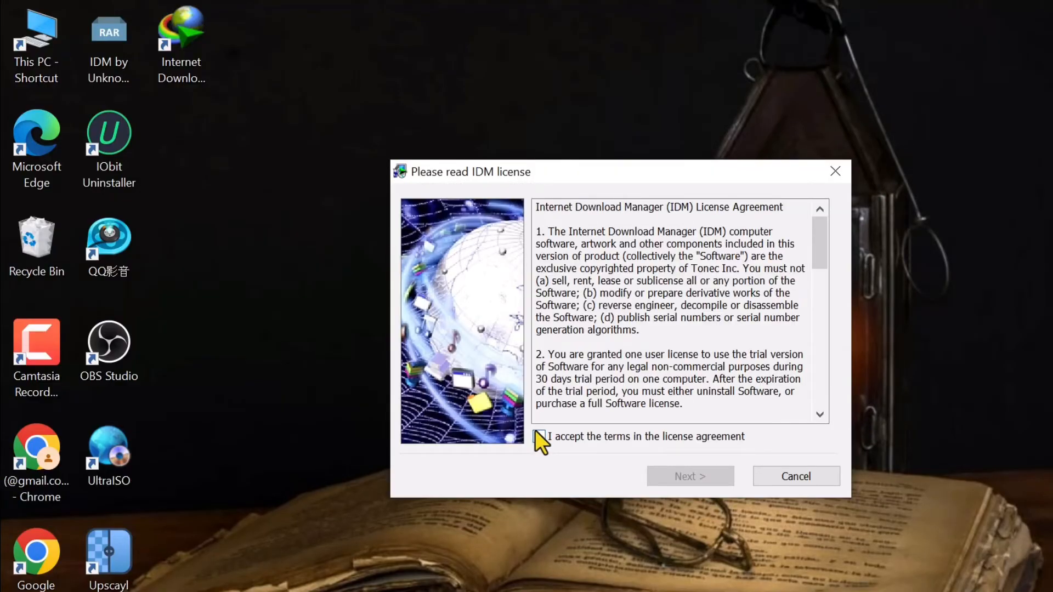
click(540, 437)
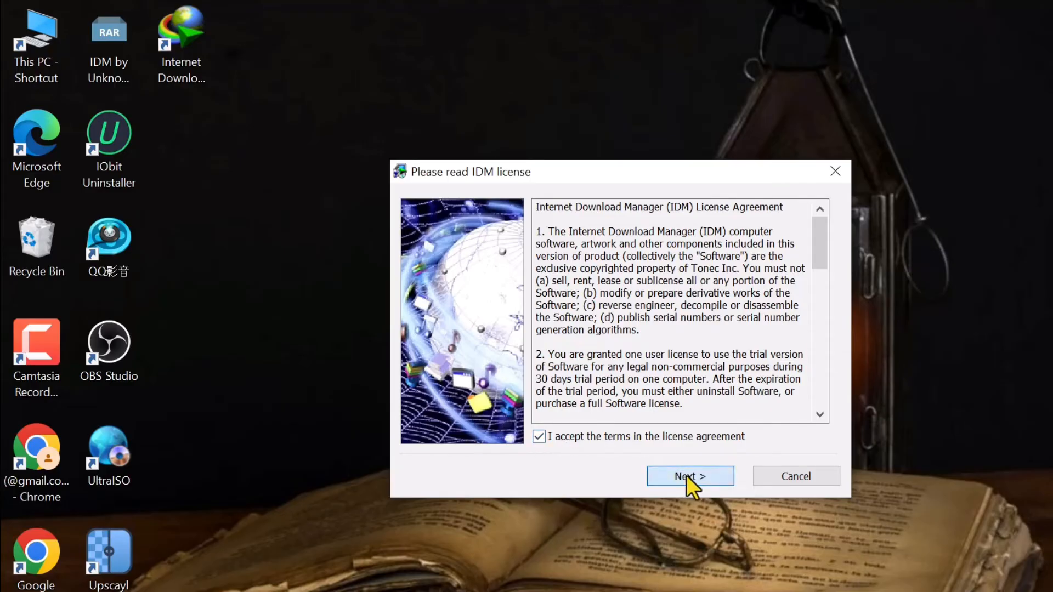
click(691, 476)
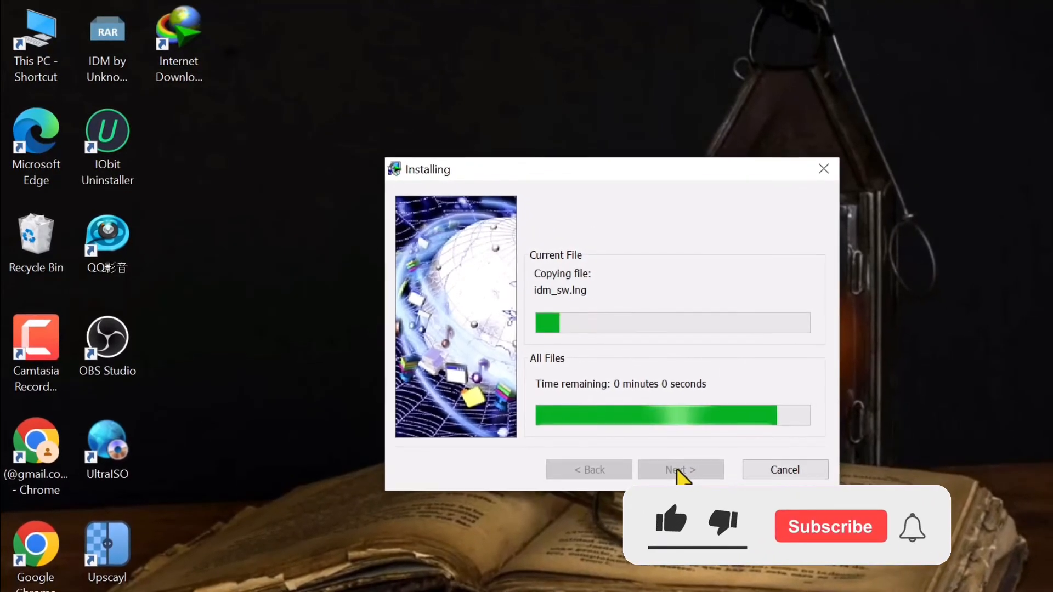
click(679, 470)
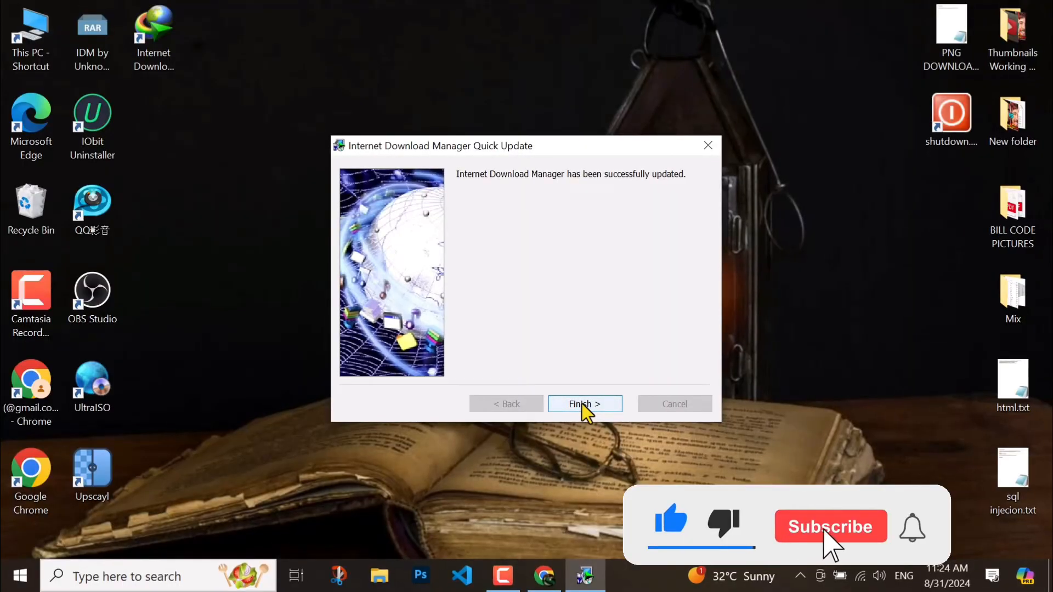
click(830, 526)
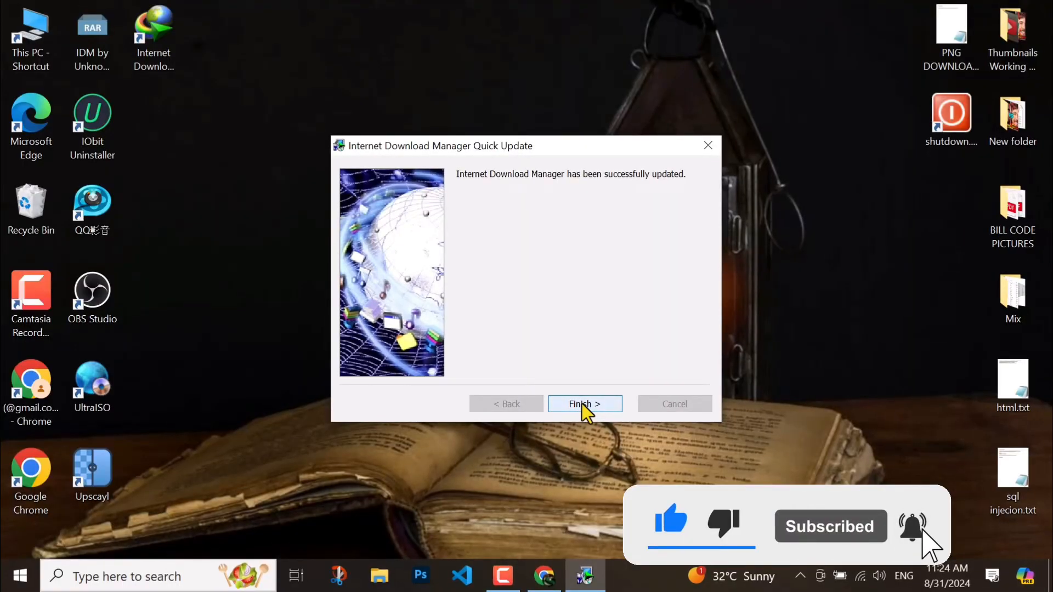
click(584, 404)
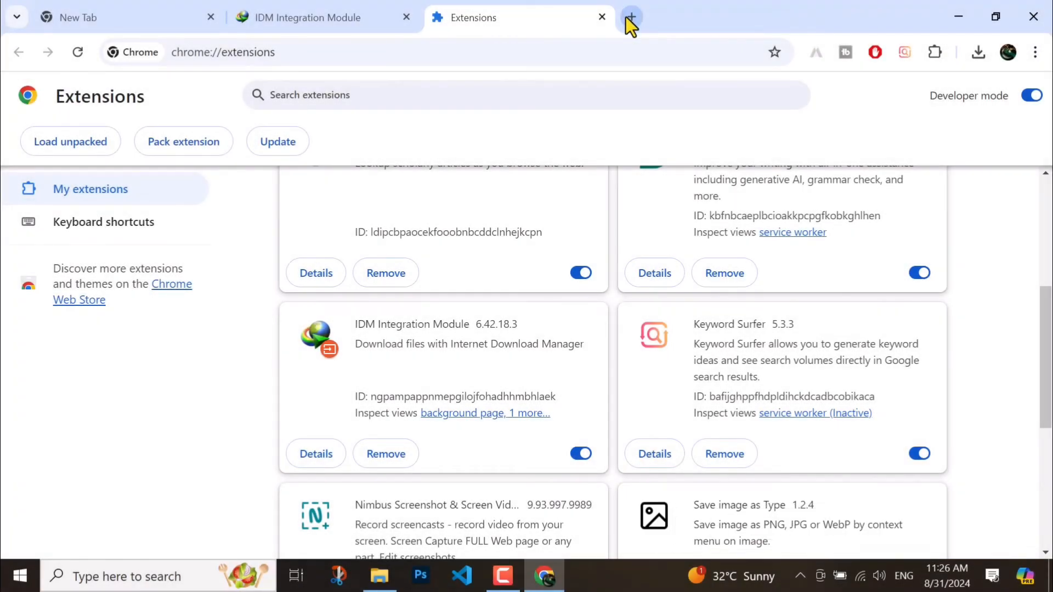
Step: Download the 360p MP4 of The Mountain through IDM's 'Download this video' panel
click(629, 17)
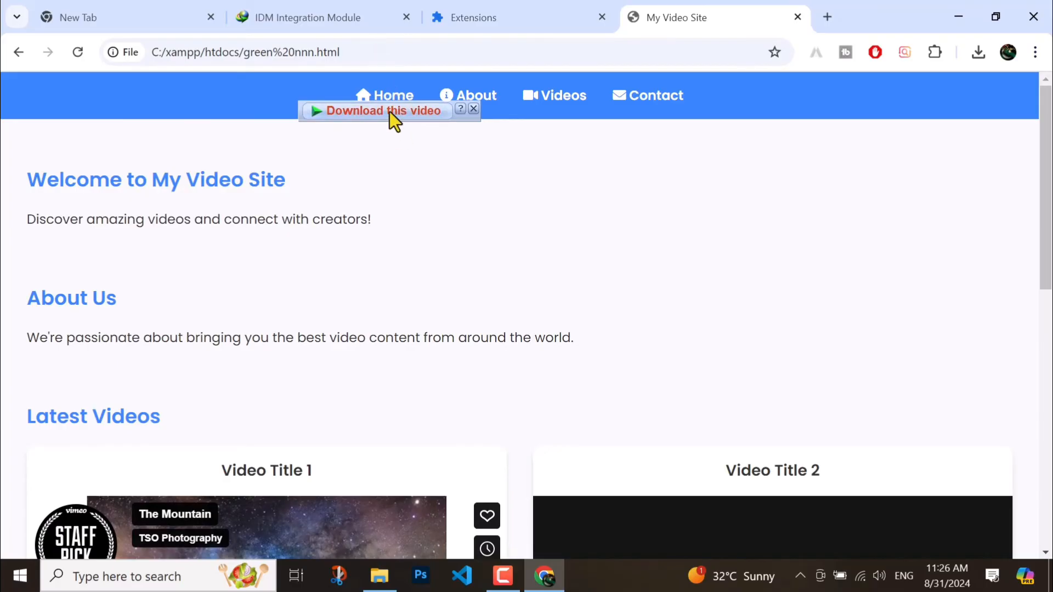
click(382, 111)
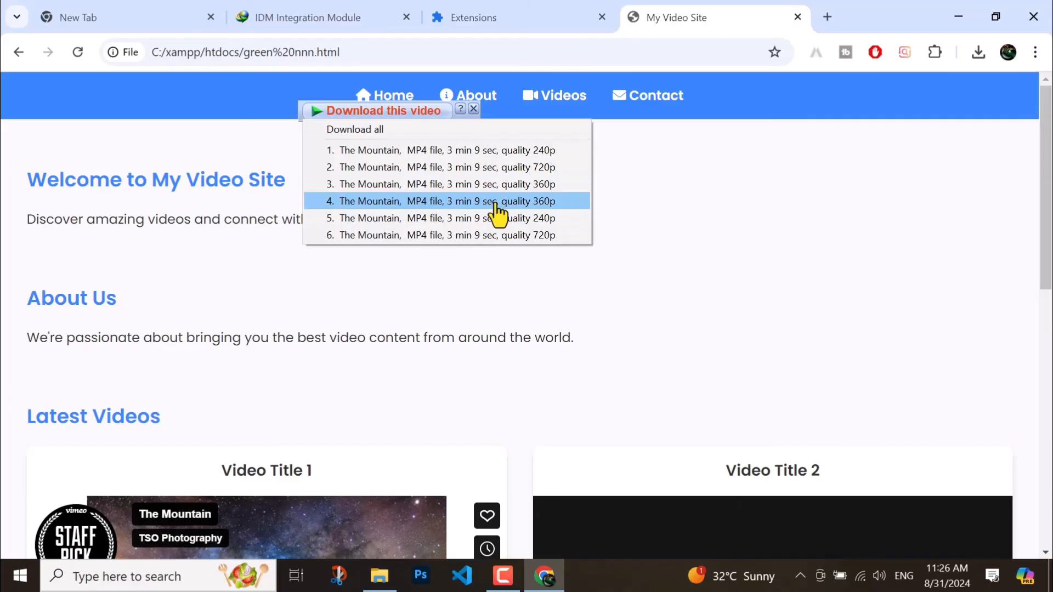
click(447, 201)
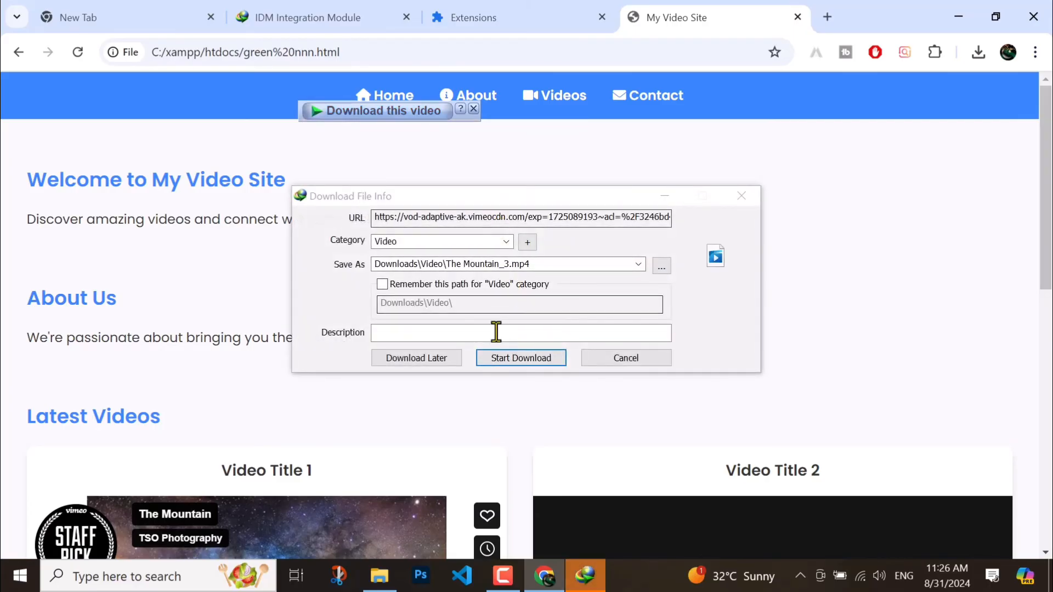
click(521, 357)
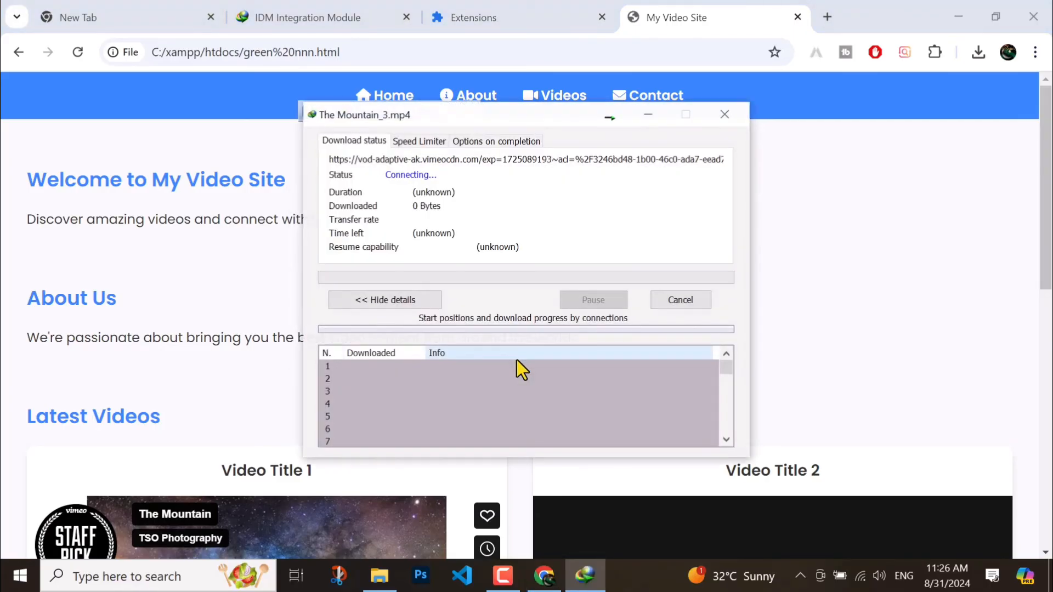